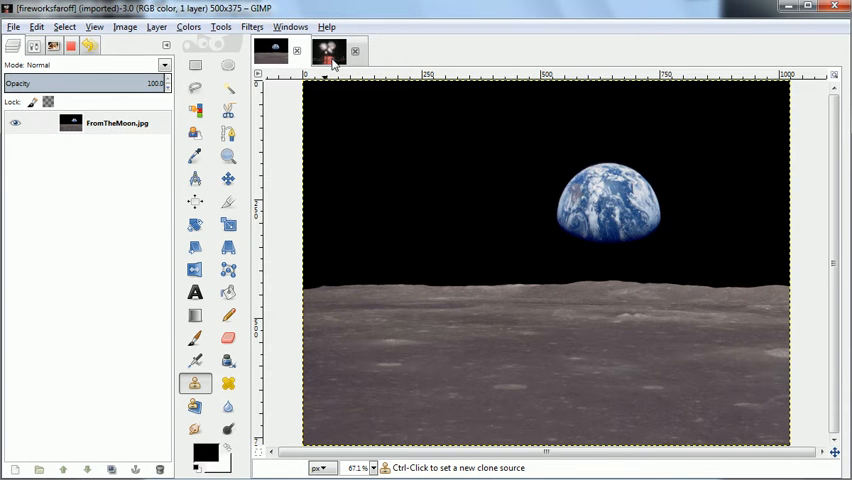
# Step: Bring the Earthrise moon photo forward and select its FromTheMoon.jpg layer
pyautogui.click(328, 52)
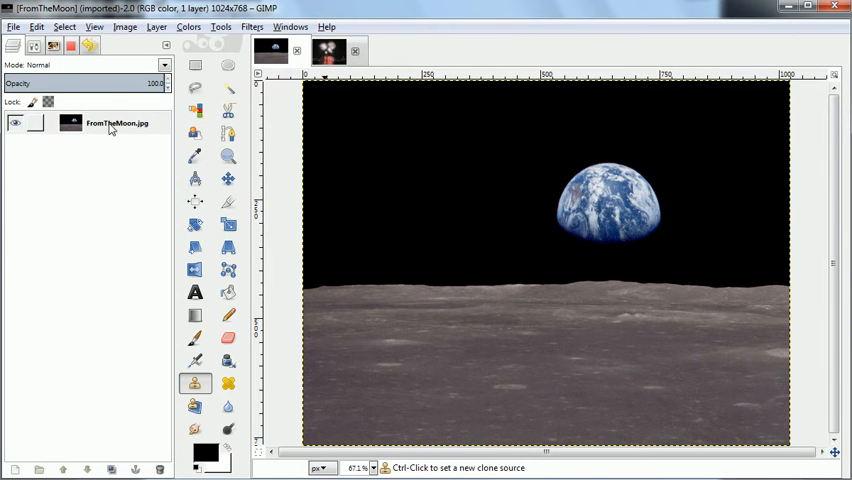
pyautogui.click(110, 126)
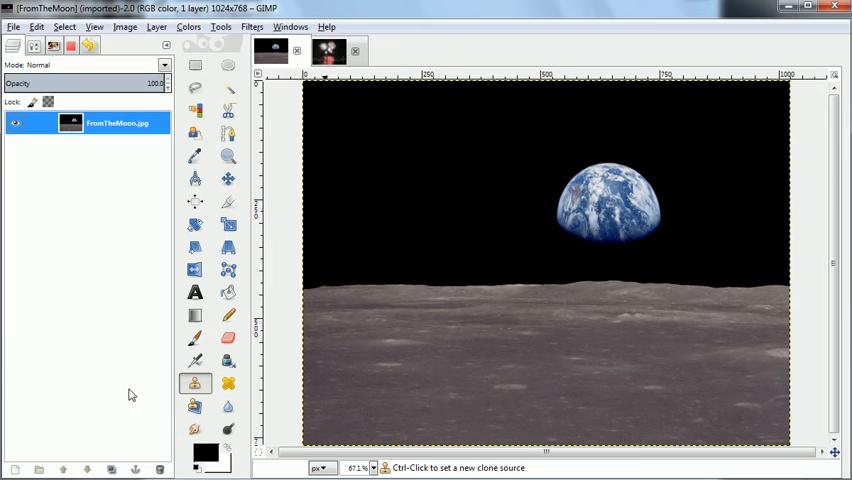
pyautogui.click(110, 468)
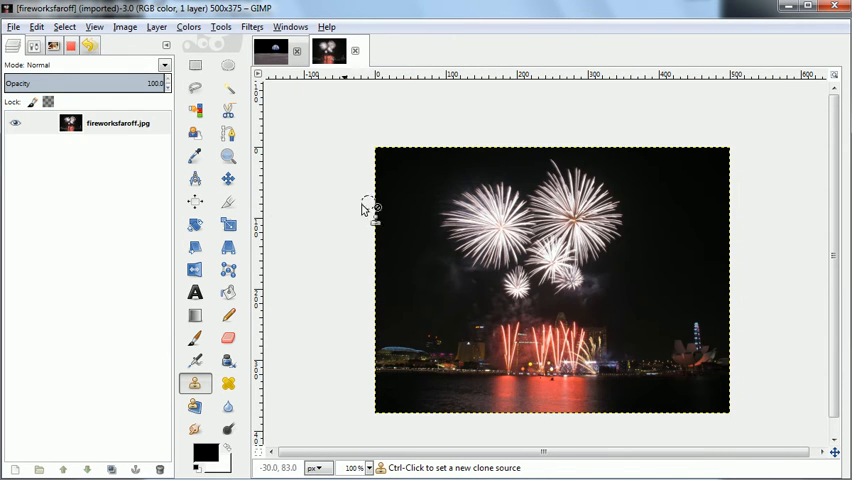
# Step: Activate the Clone tool set to clone from the fireworks image as source
pyautogui.click(196, 376)
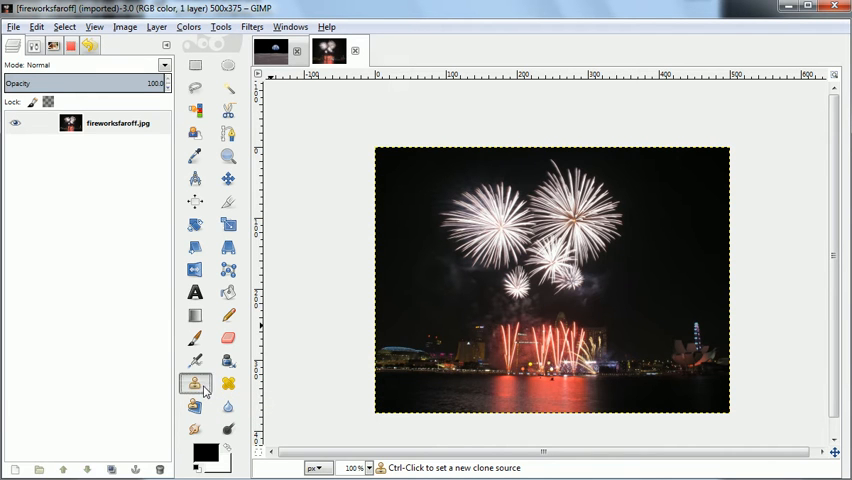
pyautogui.click(192, 382)
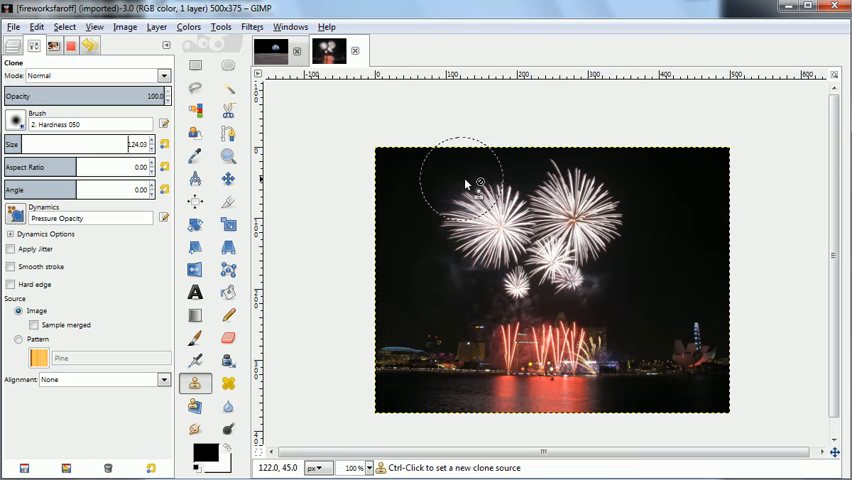
pyautogui.moveTo(376, 184)
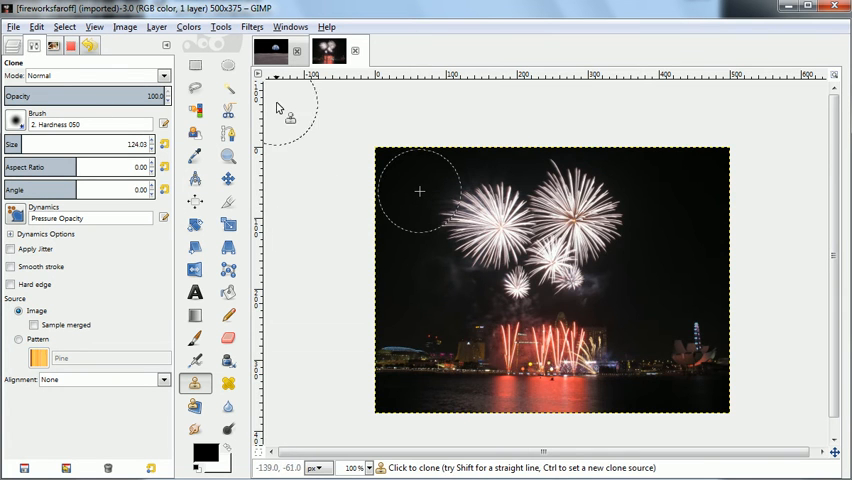
# Step: Clone the fireworks bursts, red glow and city lights into the moon sky left of the Earth
pyautogui.click(336, 52)
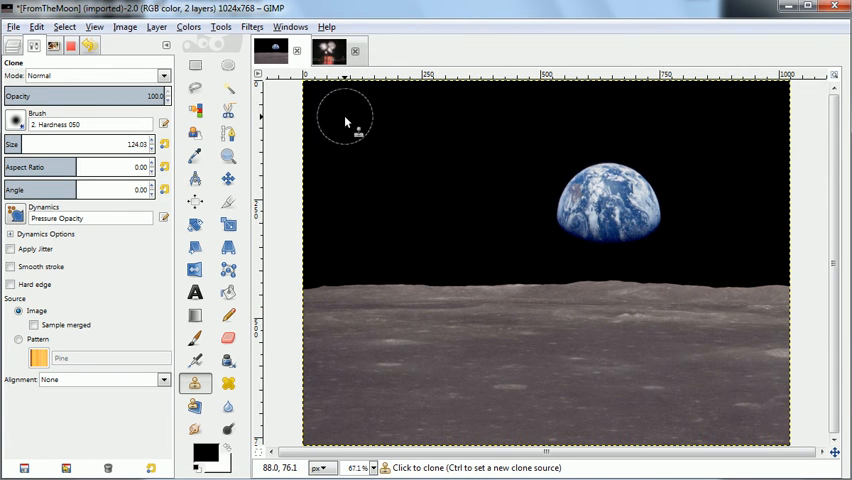
pyautogui.moveTo(364, 178)
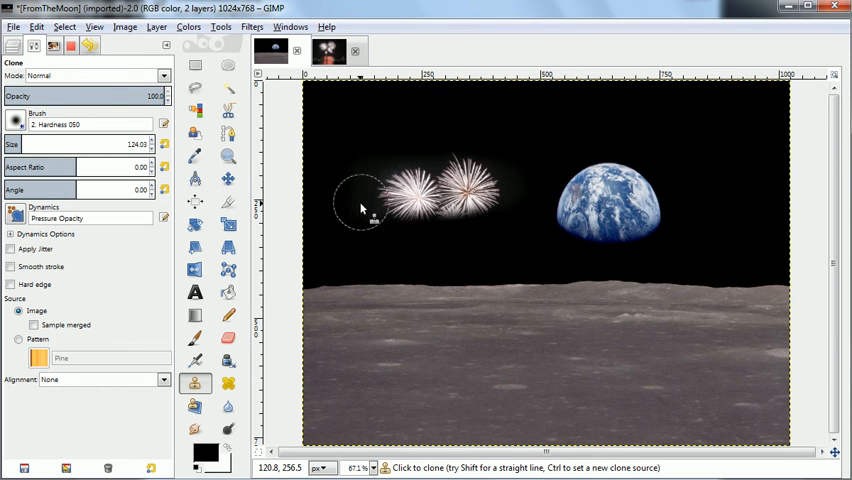
pyautogui.moveTo(360, 208); pyautogui.dragTo(416, 258)
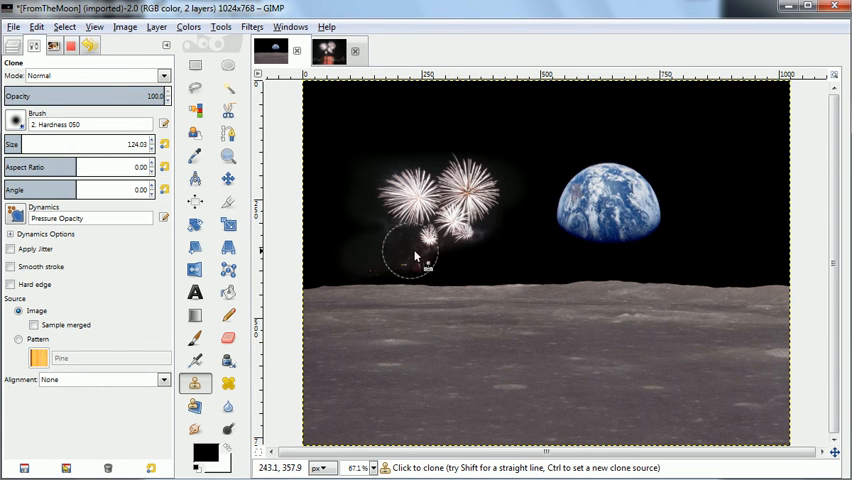
pyautogui.moveTo(420, 256); pyautogui.dragTo(384, 270)
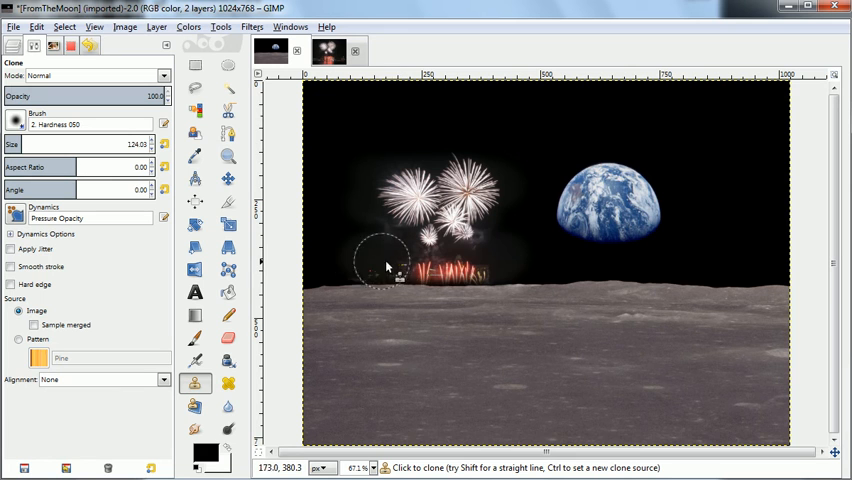
pyautogui.moveTo(388, 268); pyautogui.dragTo(340, 280)
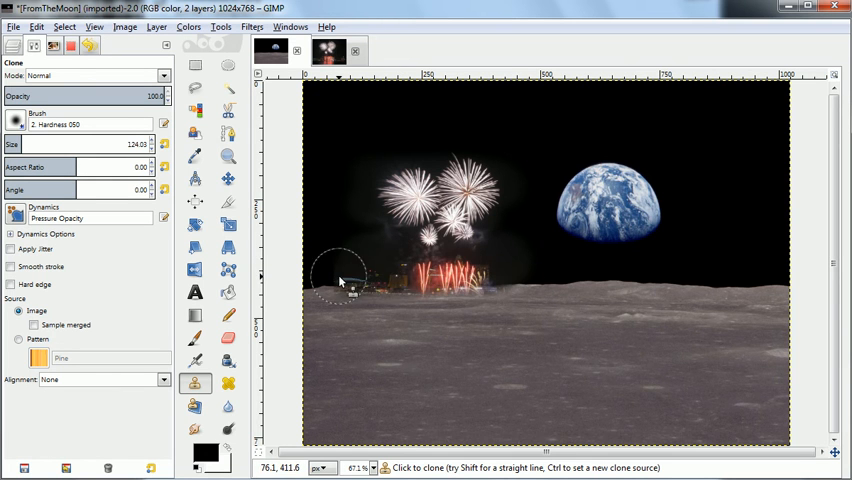
pyautogui.moveTo(350, 280); pyautogui.dragTo(516, 278)
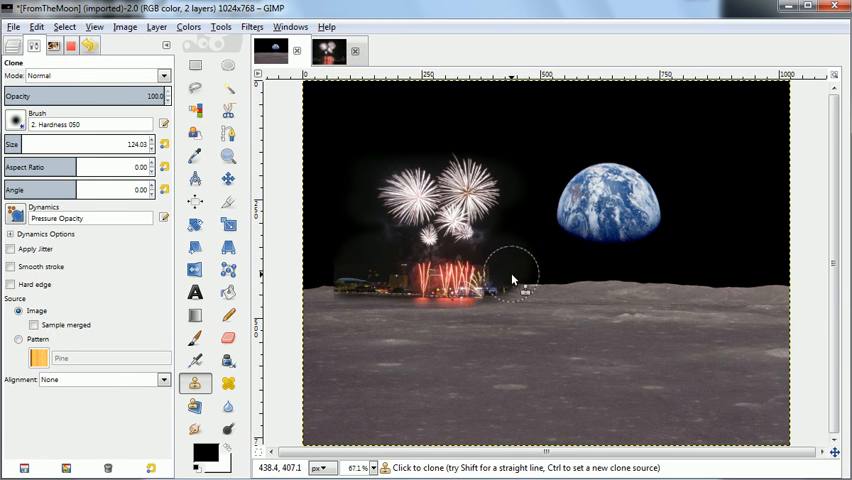
pyautogui.moveTo(512, 276); pyautogui.dragTo(336, 284)
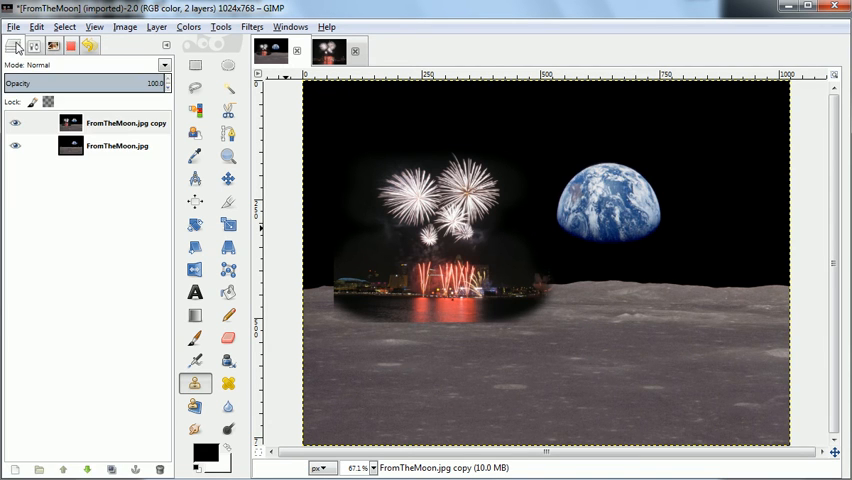
# Step: Add a white, fully opaque layer mask to the FromTheMoon.jpg copy layer
pyautogui.click(118, 122)
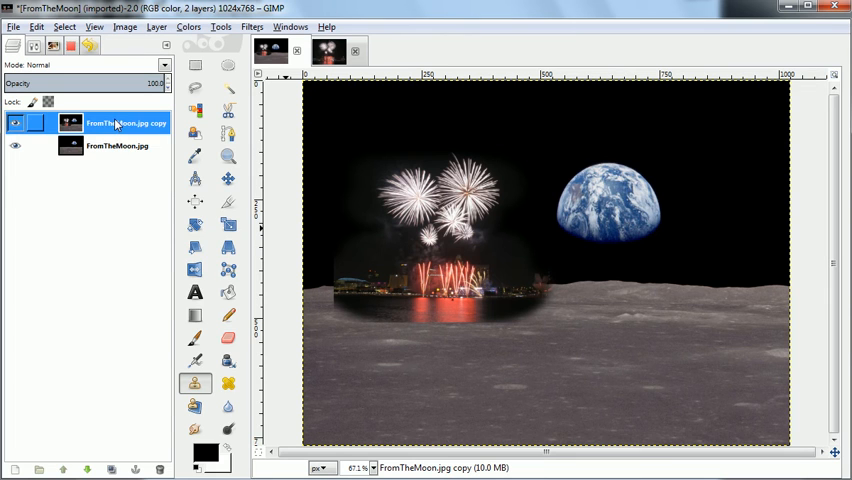
pyautogui.rightClick(112, 122)
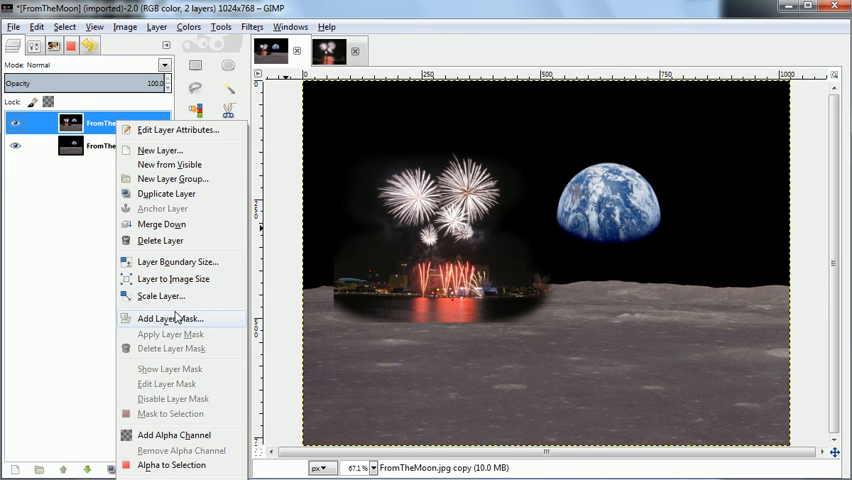
pyautogui.click(168, 318)
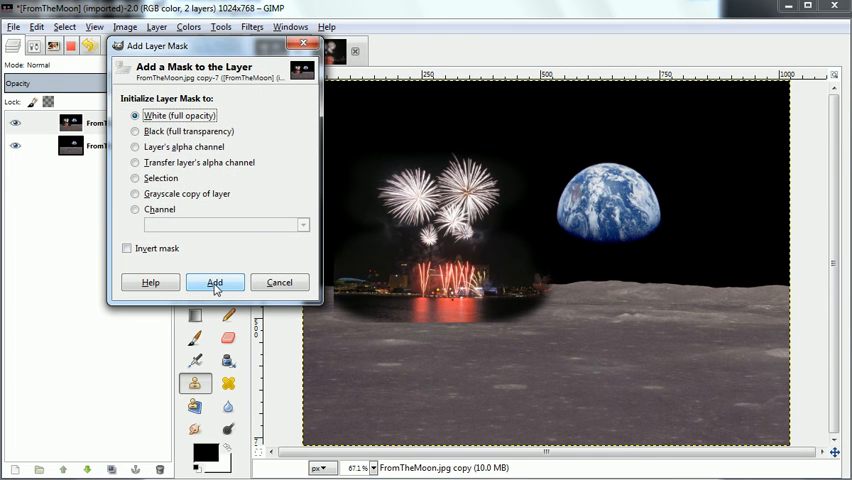
pyautogui.click(214, 282)
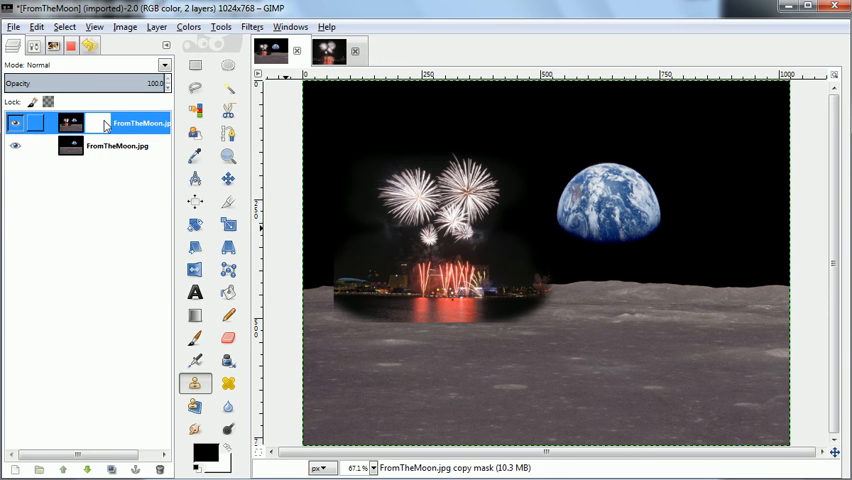